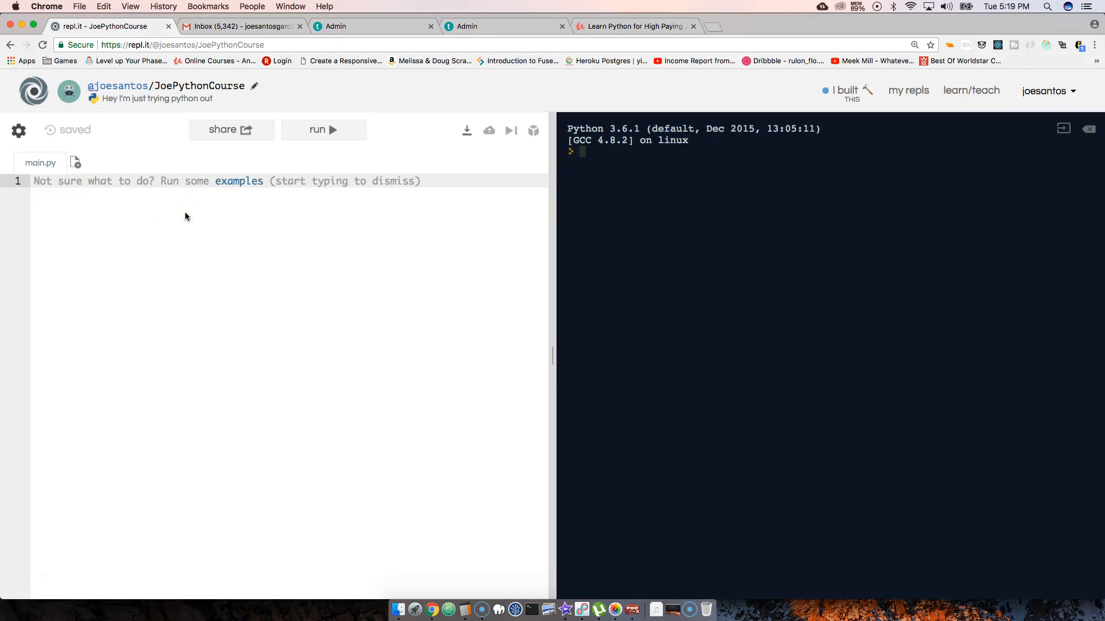
Write line 1 as name = input("What is your name?")
{"action": "type", "text": "name ="}
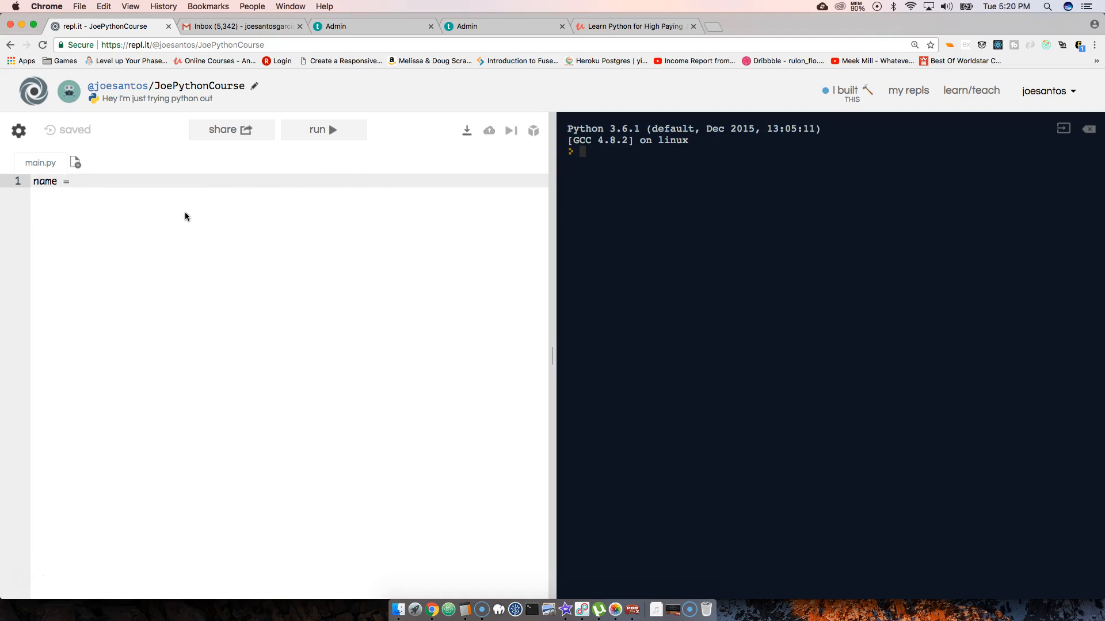
{"action": "type", "text": "input()"}
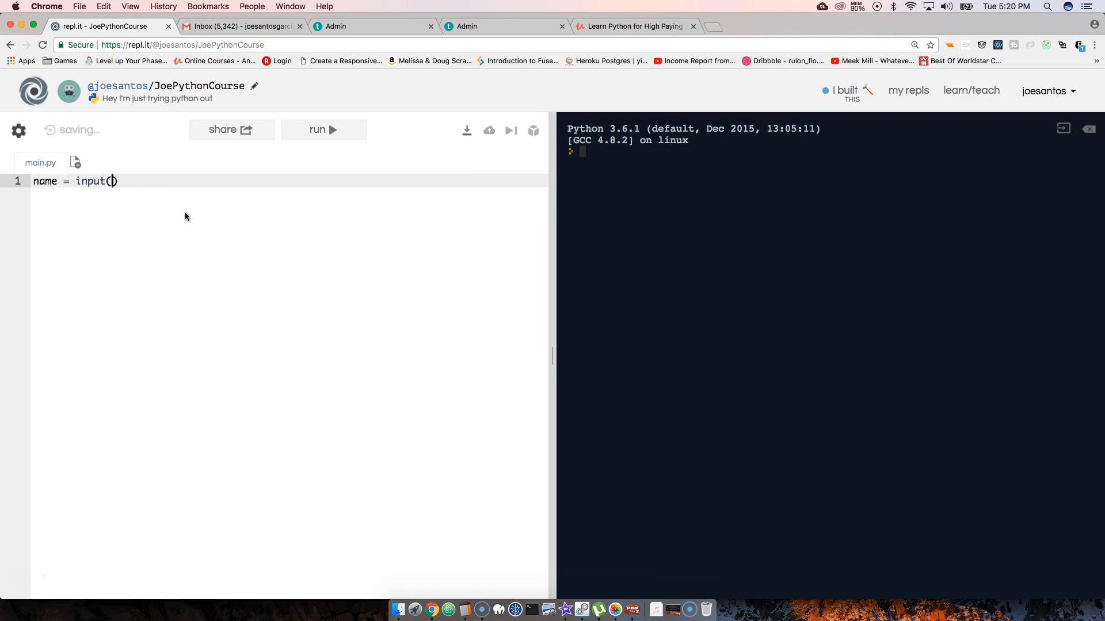
{"action": "type", "text": "\"What is \""}
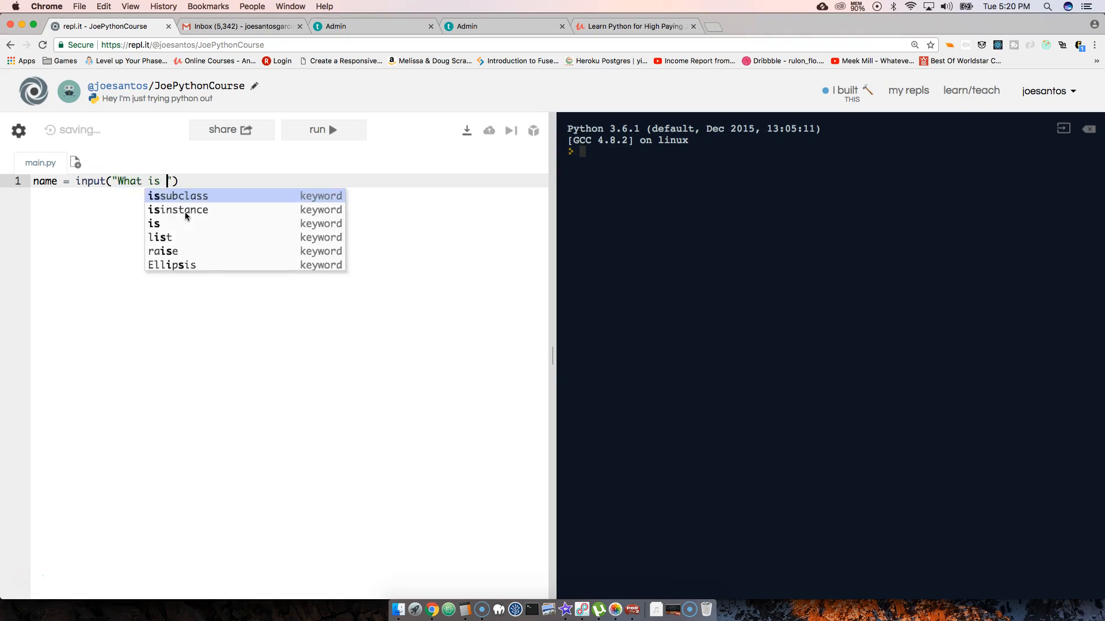
{"action": "type", "text": "your name?"}
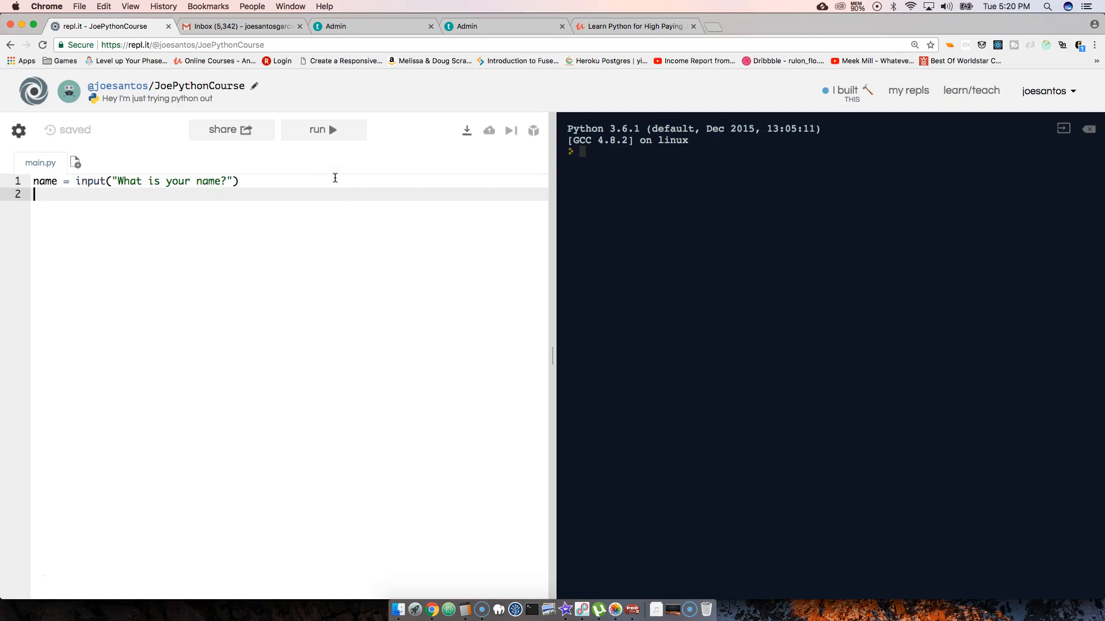
Write line 2 as age = input("How old are you?")
{"action": "type", "text": "age ="}
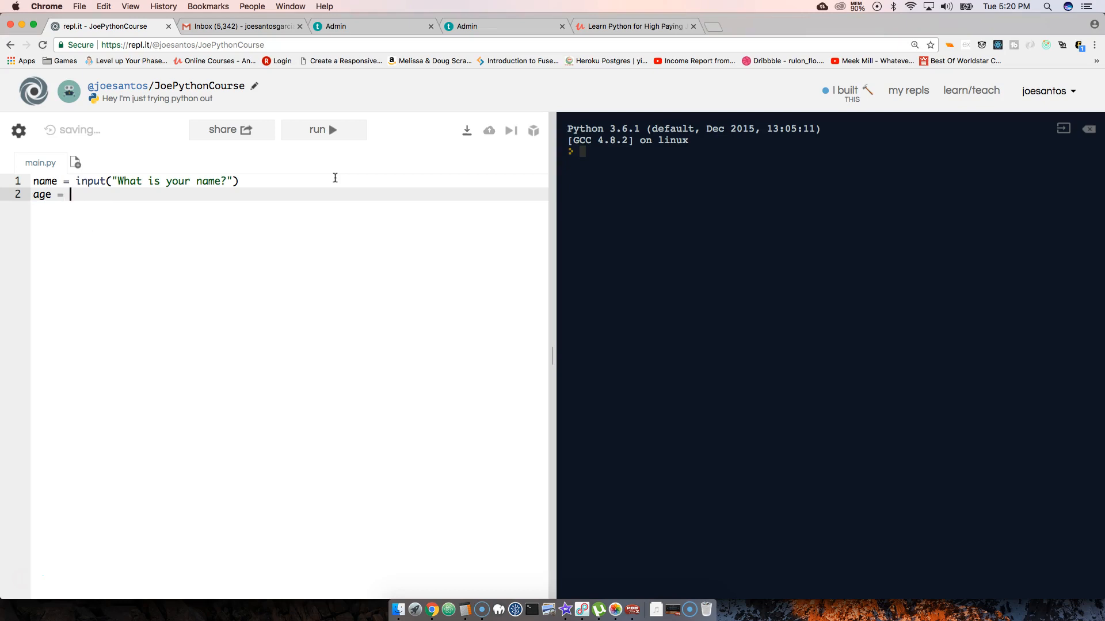
{"action": "type", "text": "inp"}
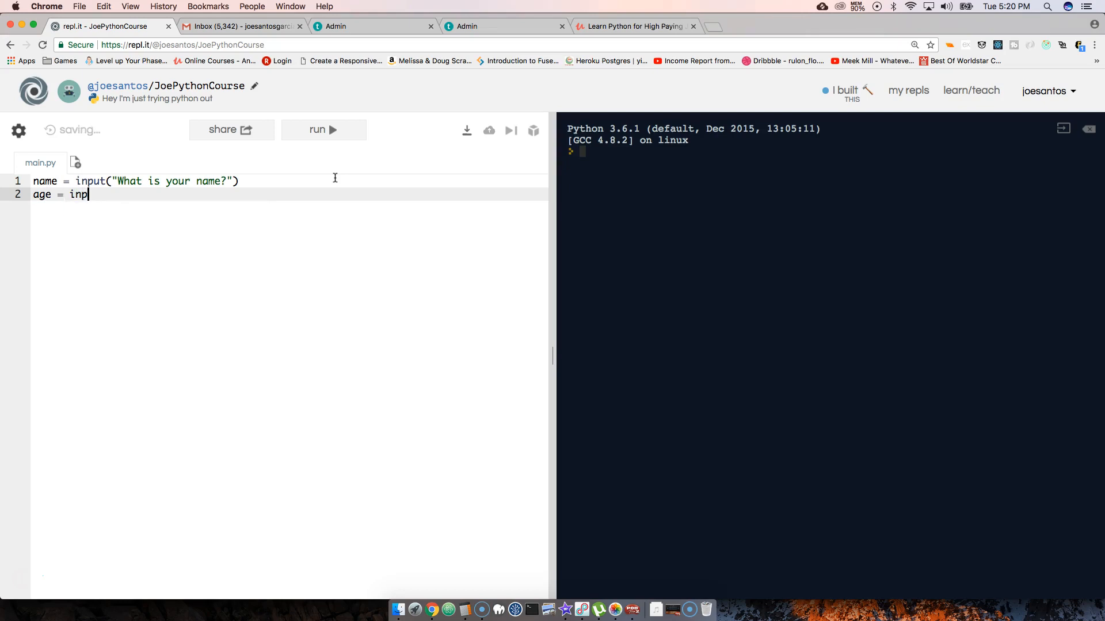
{"action": "type", "text": "ut(\"\")"}
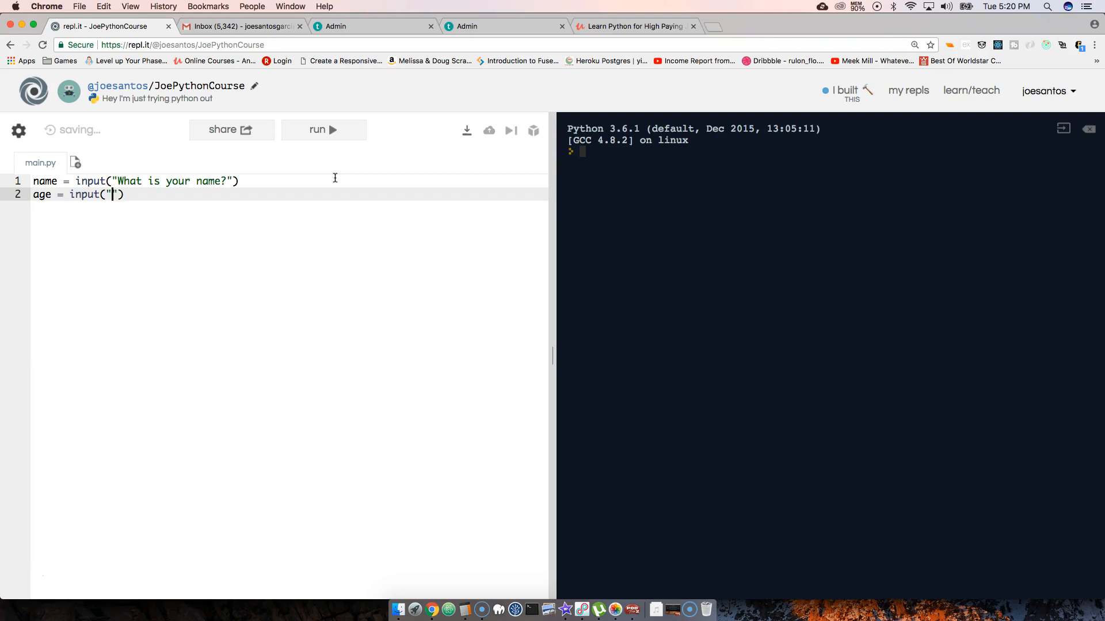
{"action": "type", "text": "How ol"}
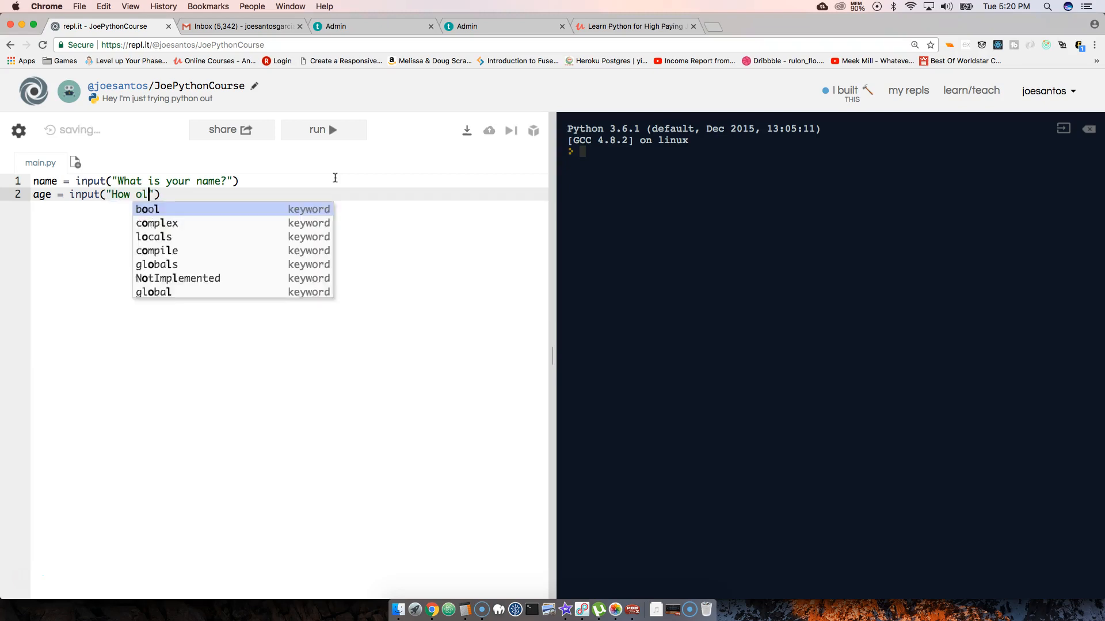
{"action": "type", "text": "d are you?"}
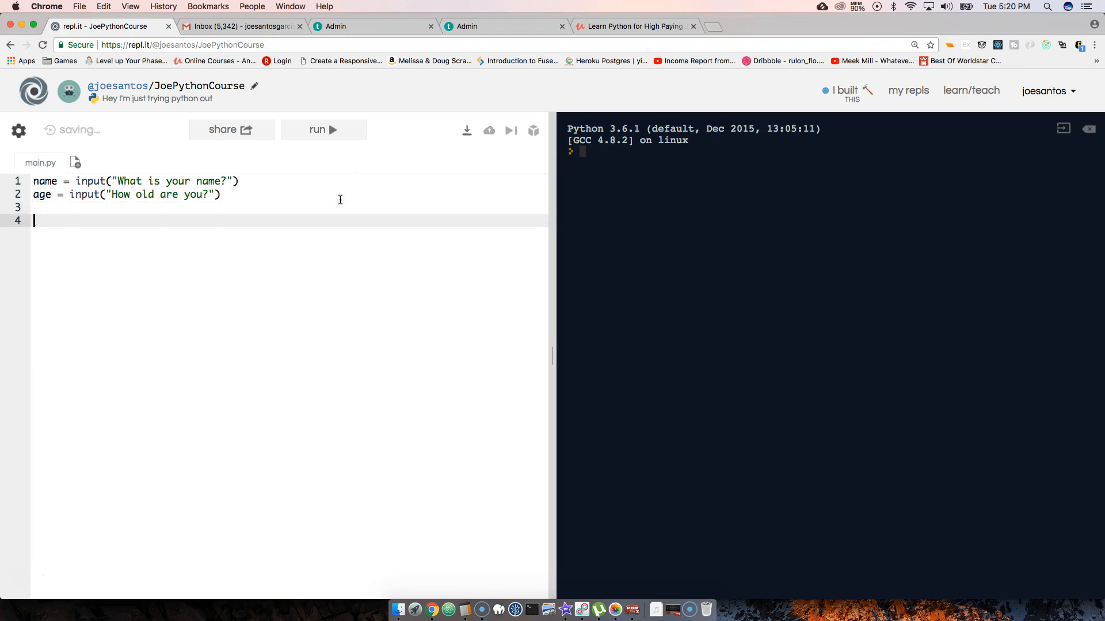
Add print(name) and print(age) lines and run the script to reach the name prompt
{"action": "type", "text": "pri"}
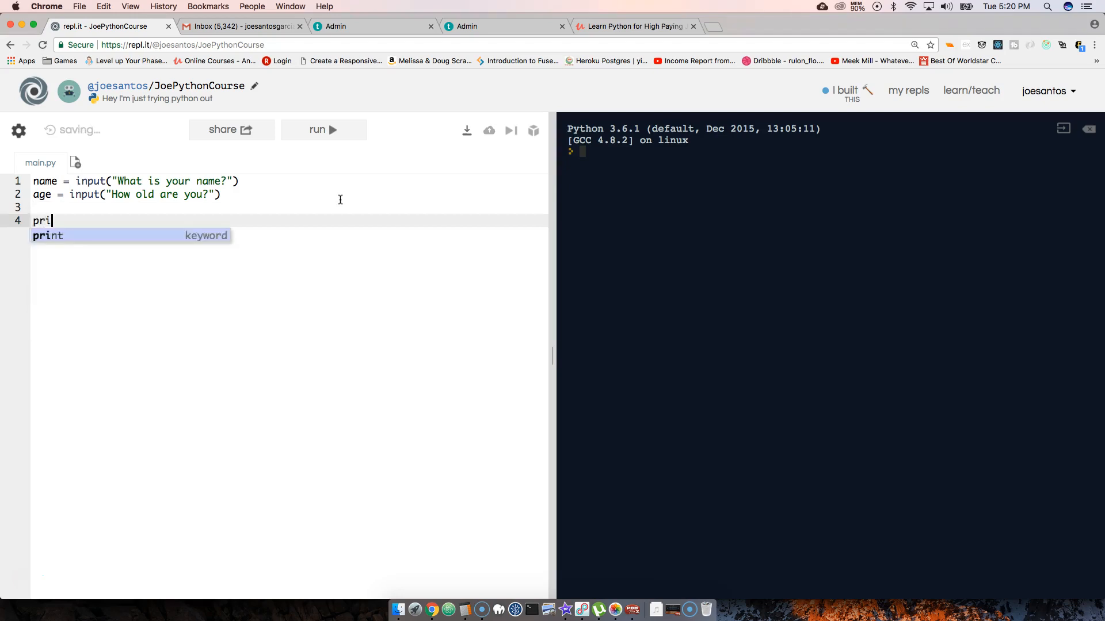
{"action": "left_click", "coordinate": [323, 130]}
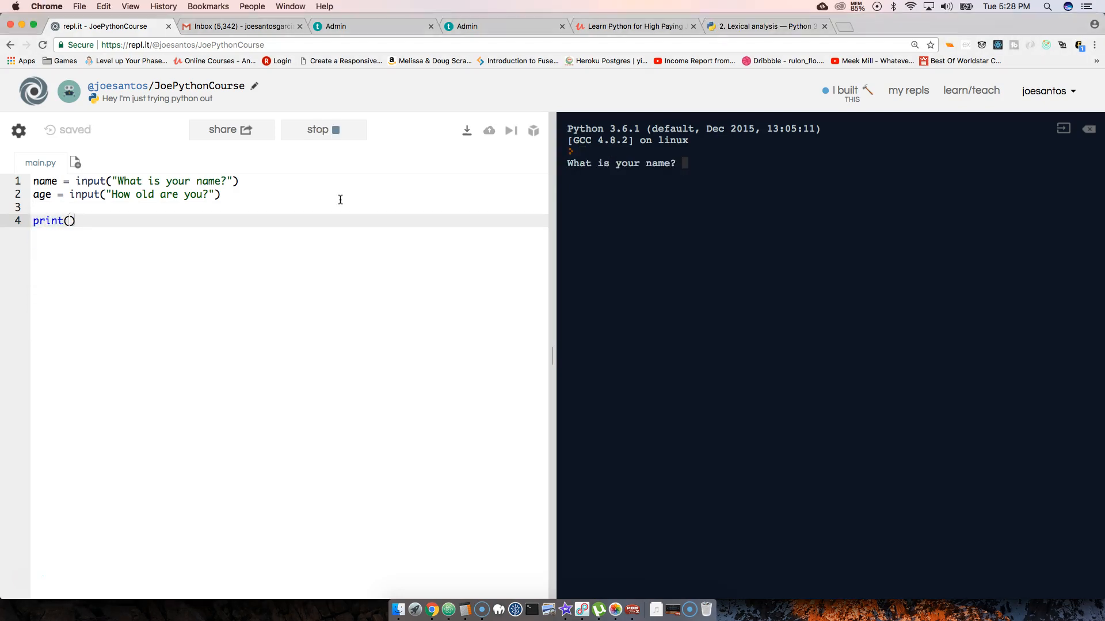
{"action": "type", "text": "name"}
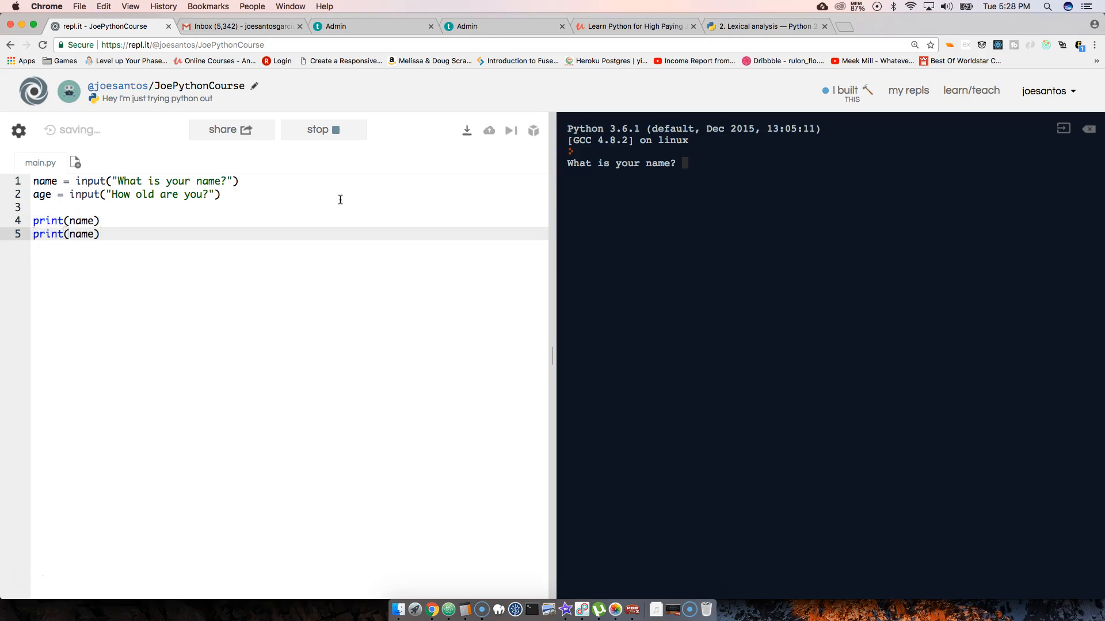
{"action": "type", "text": "age"}
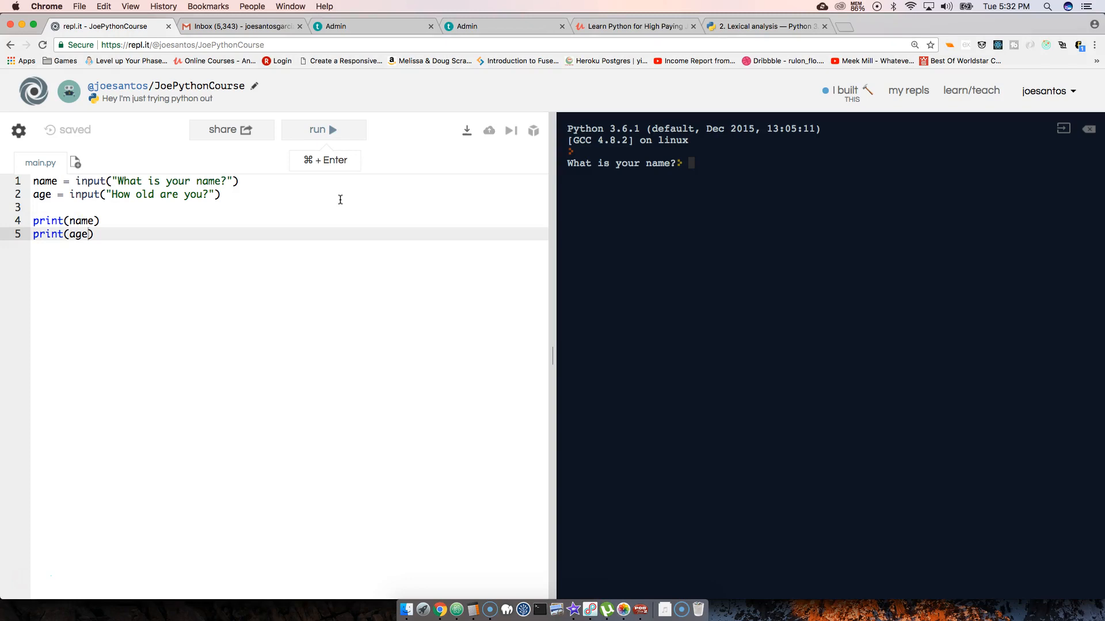
Rerun the script and answer the prompts with Joe and 30
{"action": "left_click", "coordinate": [323, 129]}
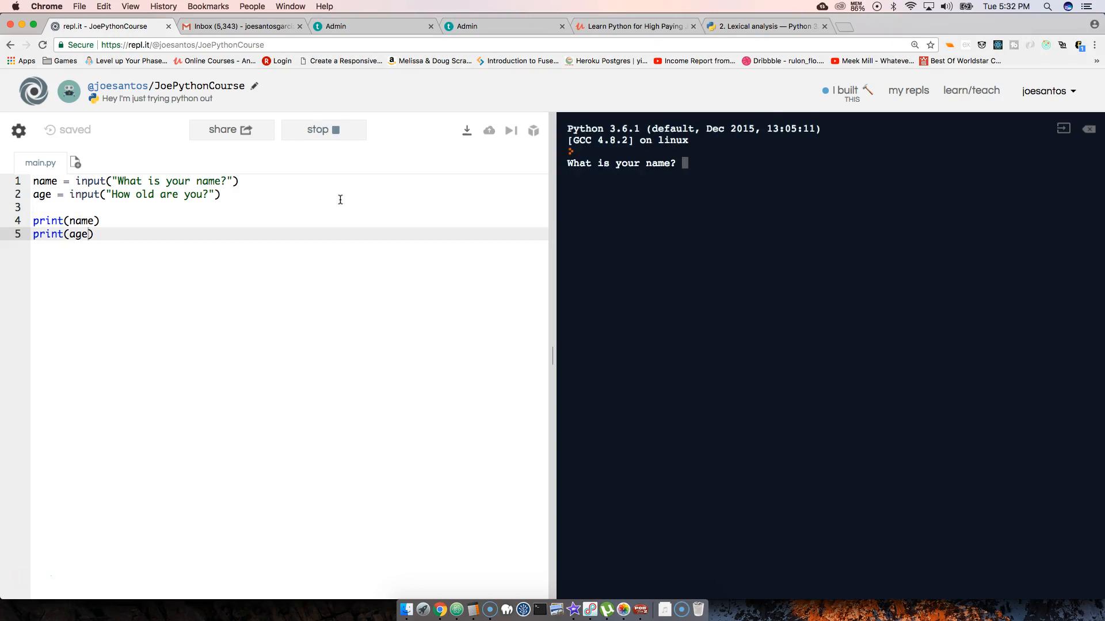
{"action": "type", "text": "Joe"}
{"action": "type", "text": "30"}
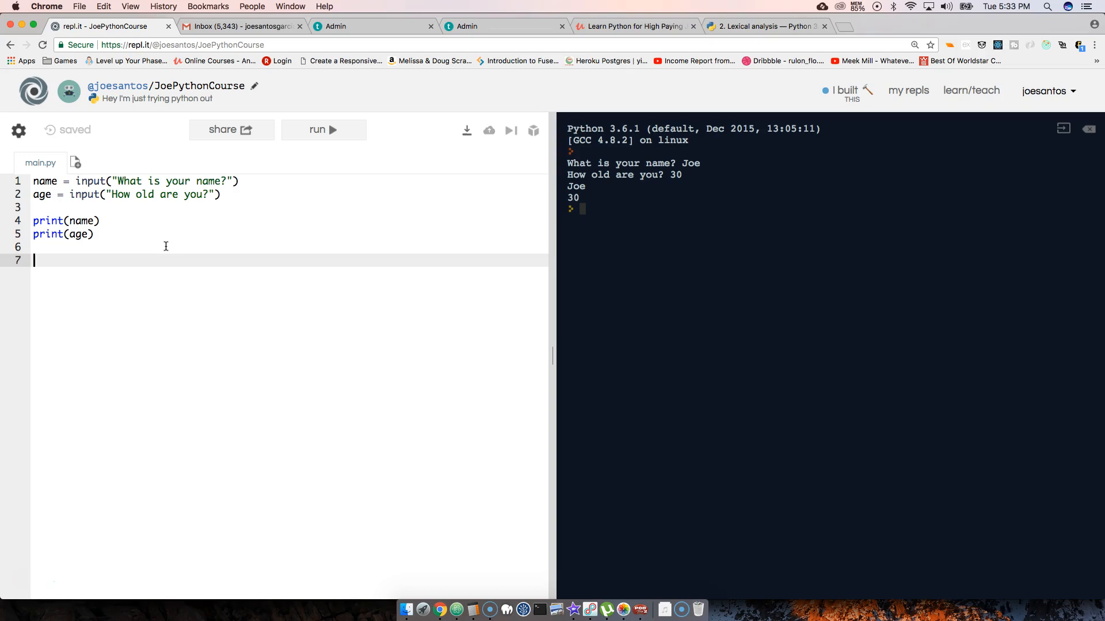
{"action": "mouse_move", "coordinate": [48, 586]}
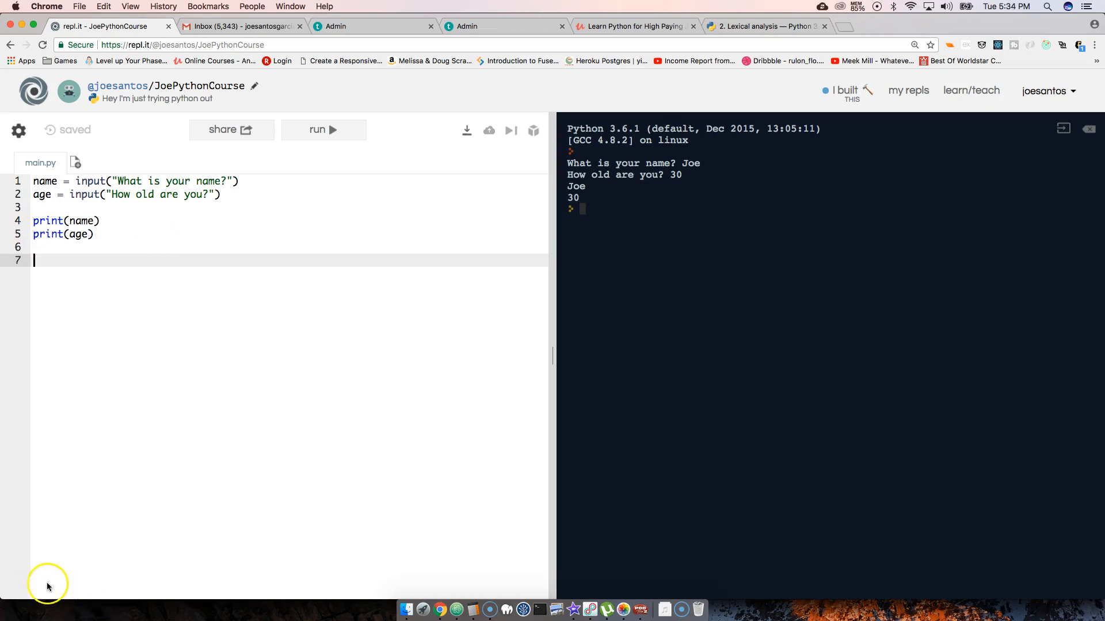